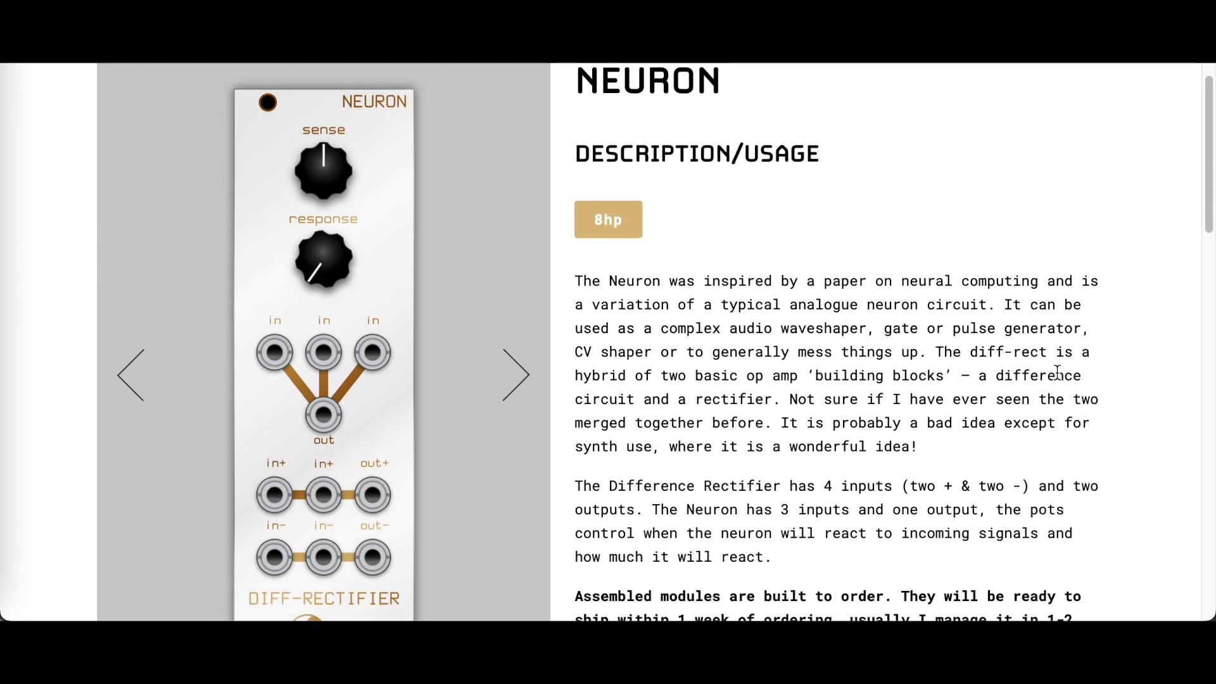
pyautogui.scroll(-3)
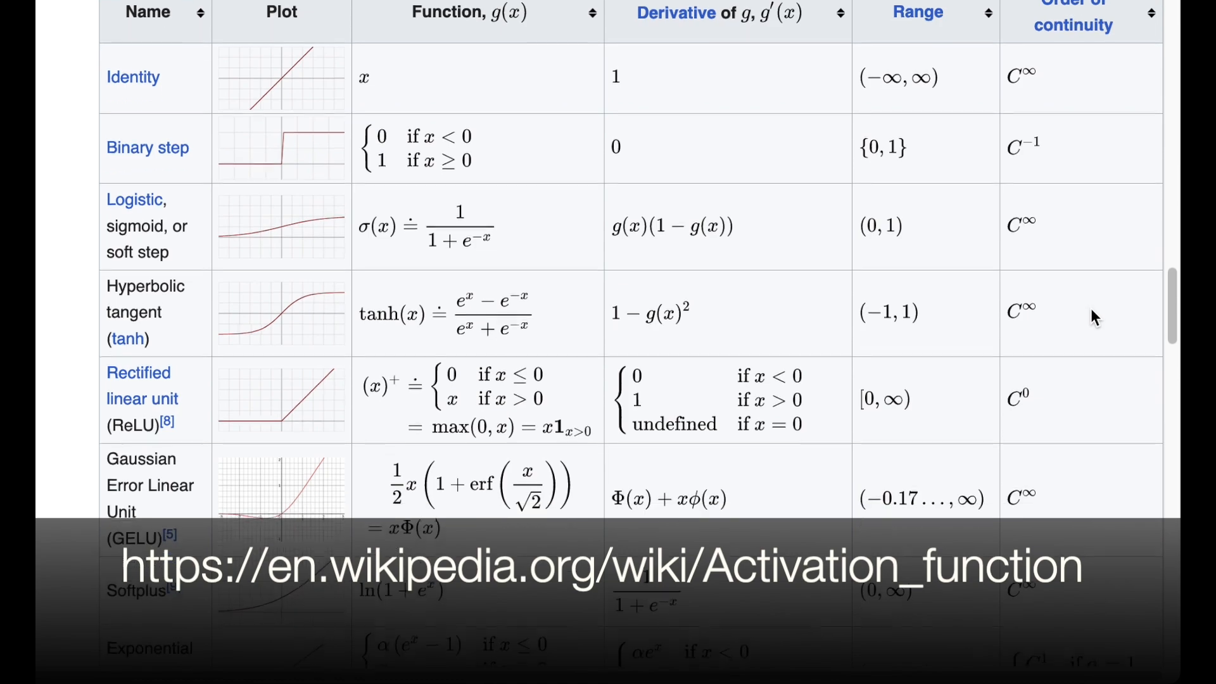
pyautogui.scroll(-3)
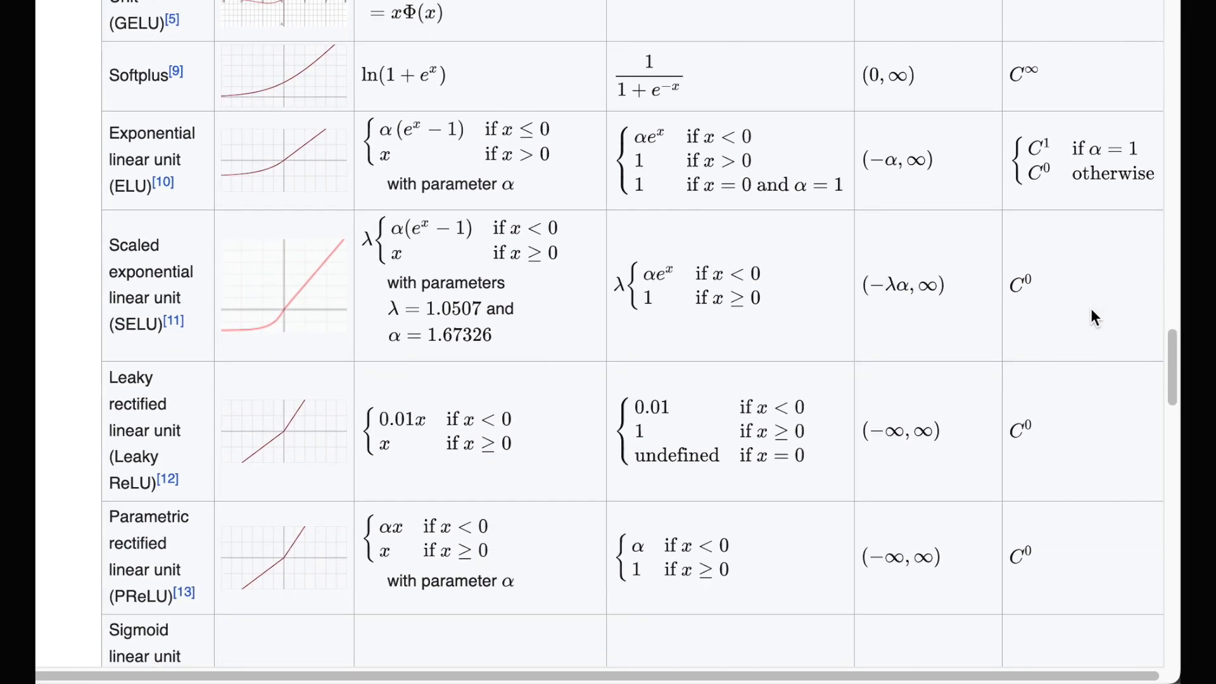